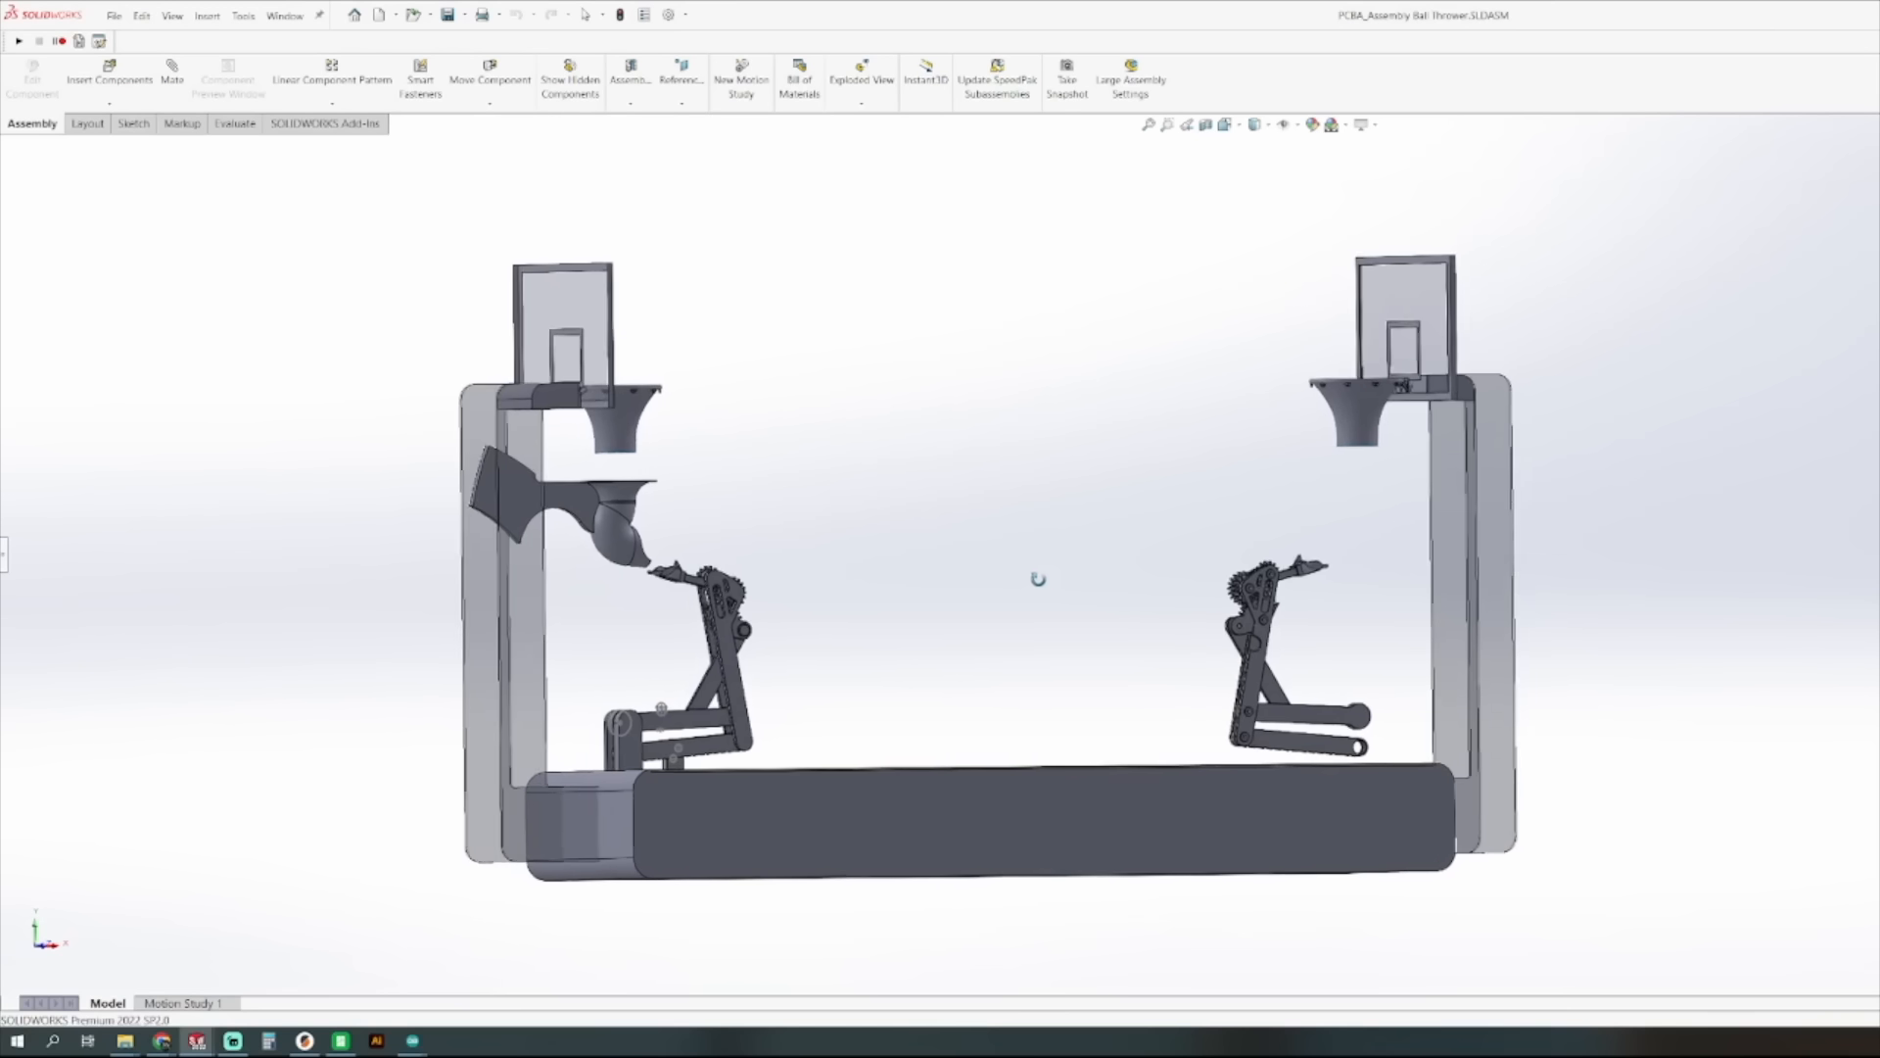
- Bring up the send-to-printer dialog for the sliced base plate with Bambuzeld, bed leveling and AMS enabled
drag(1038, 580, 932, 607)
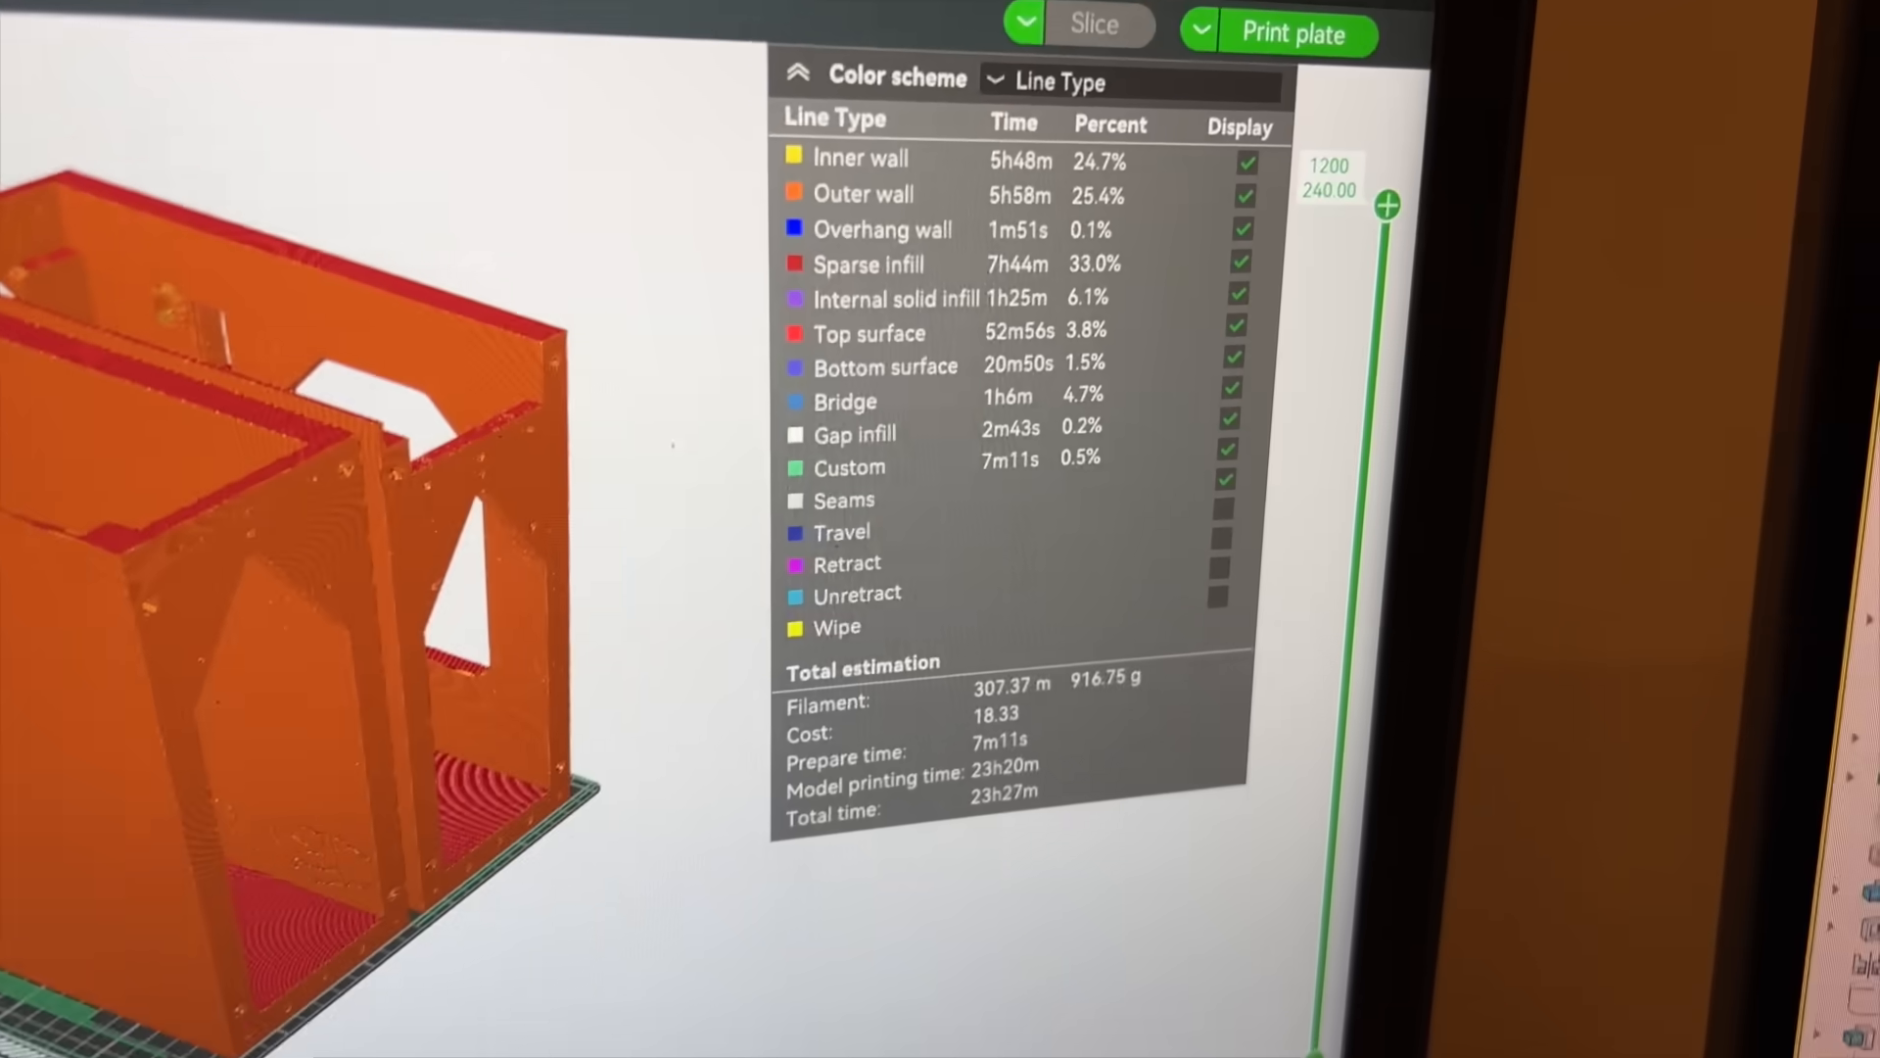
click(1294, 33)
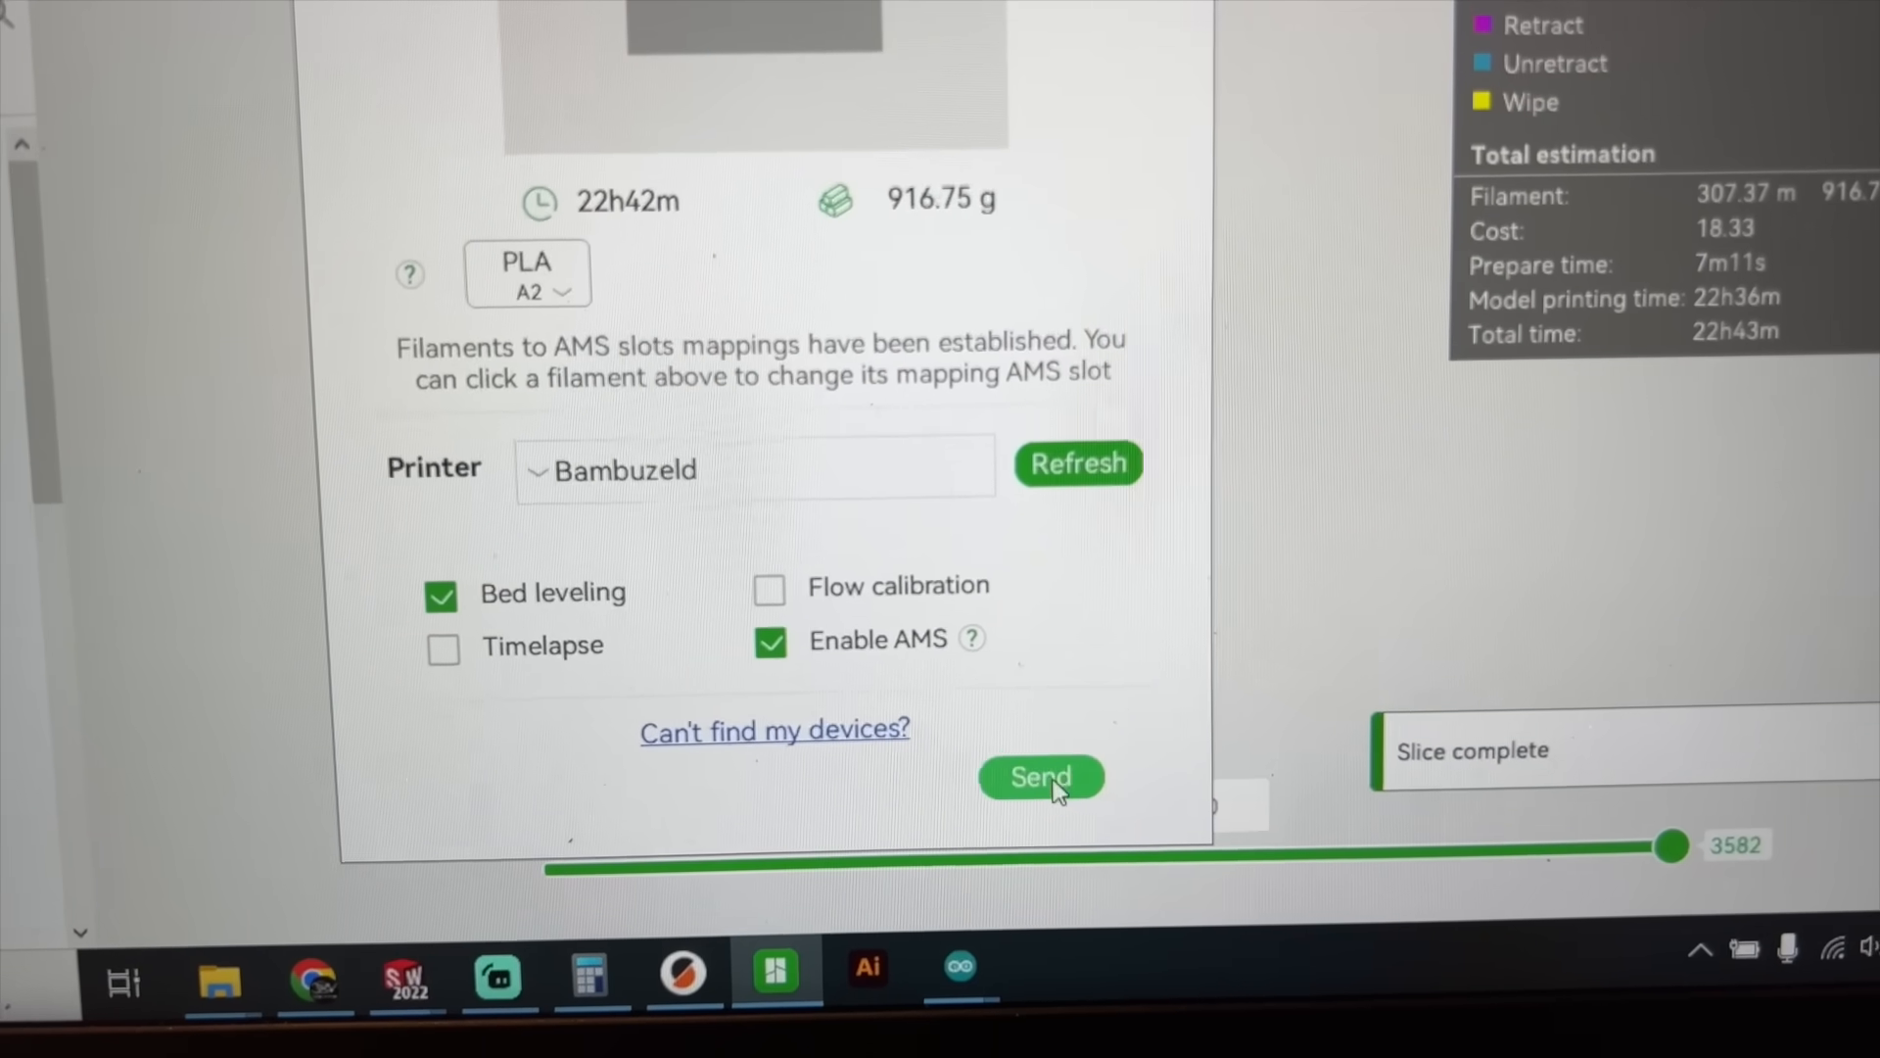